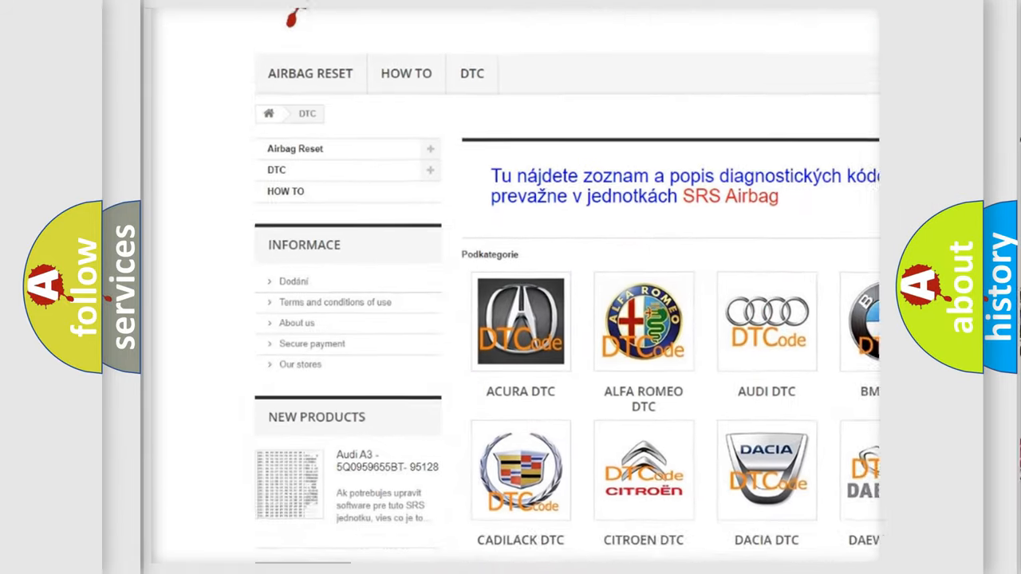
{"action": "scroll", "scroll_direction": "down", "scroll_amount": 3}
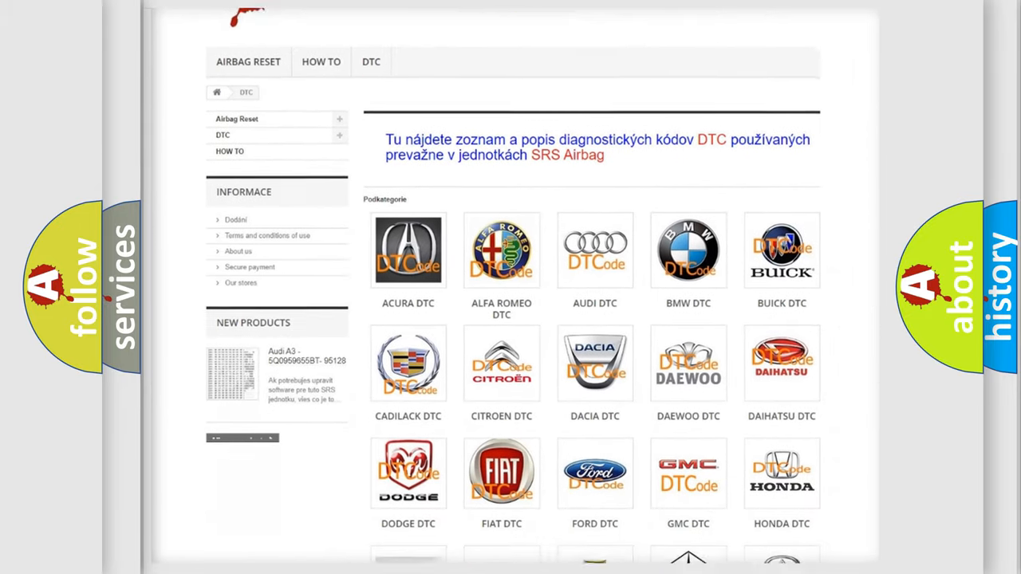
{"action": "scroll", "scroll_direction": "down", "scroll_amount": 3}
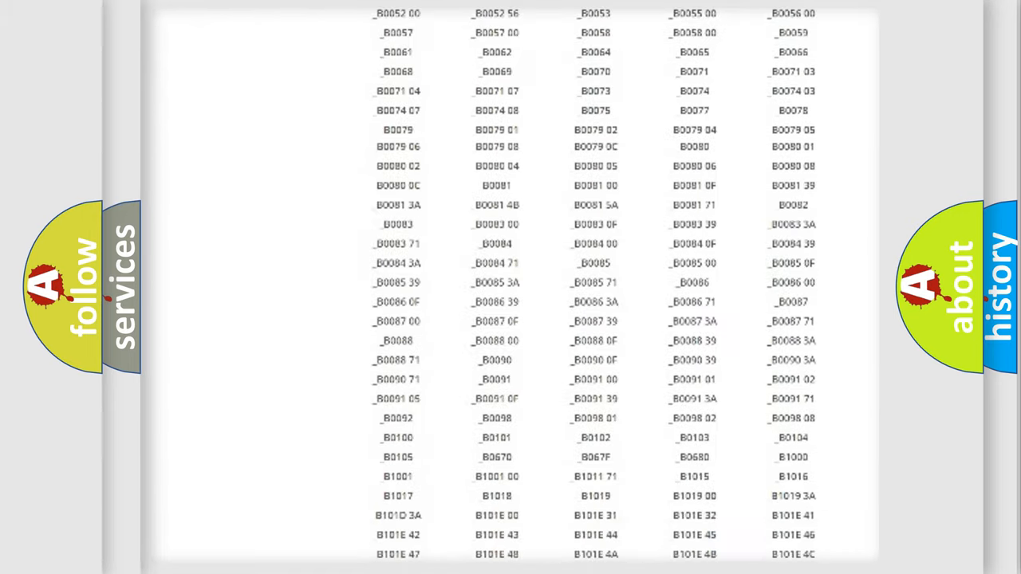
{"action": "scroll", "scroll_direction": "up", "scroll_amount": 3}
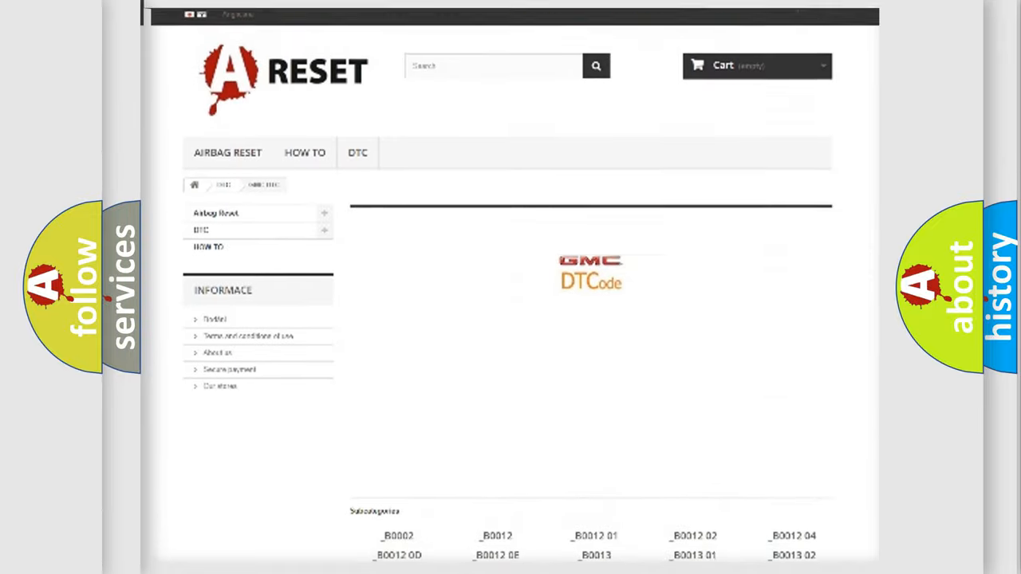